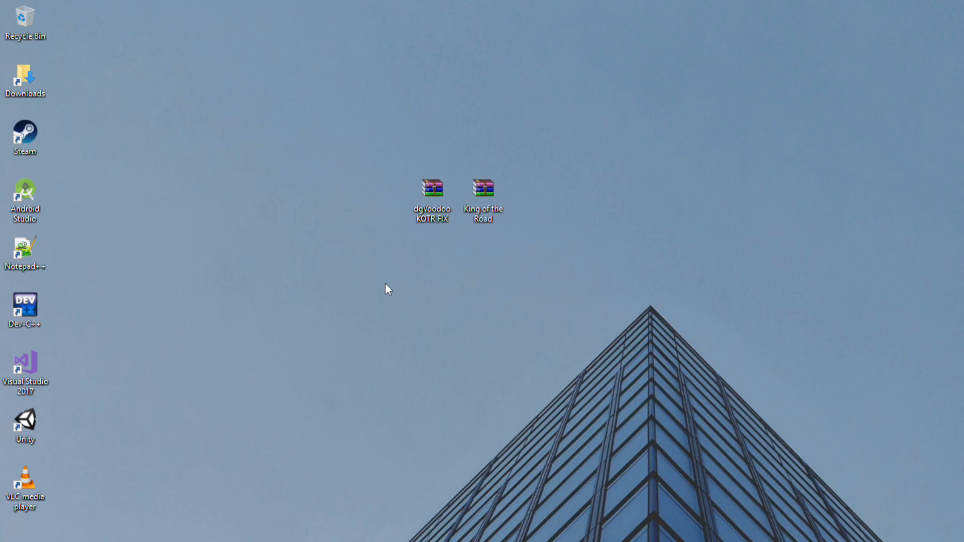
mouse_move(403, 289)
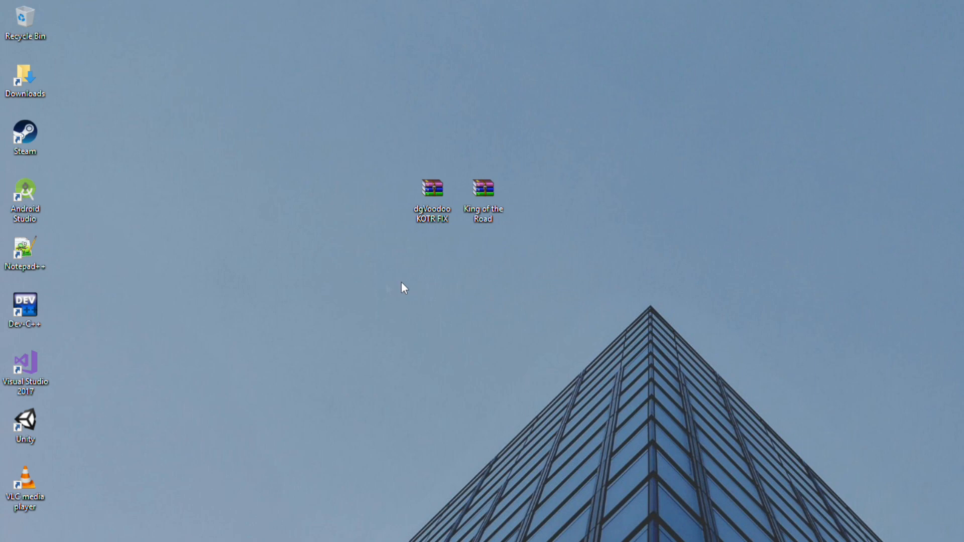
mouse_move(502, 211)
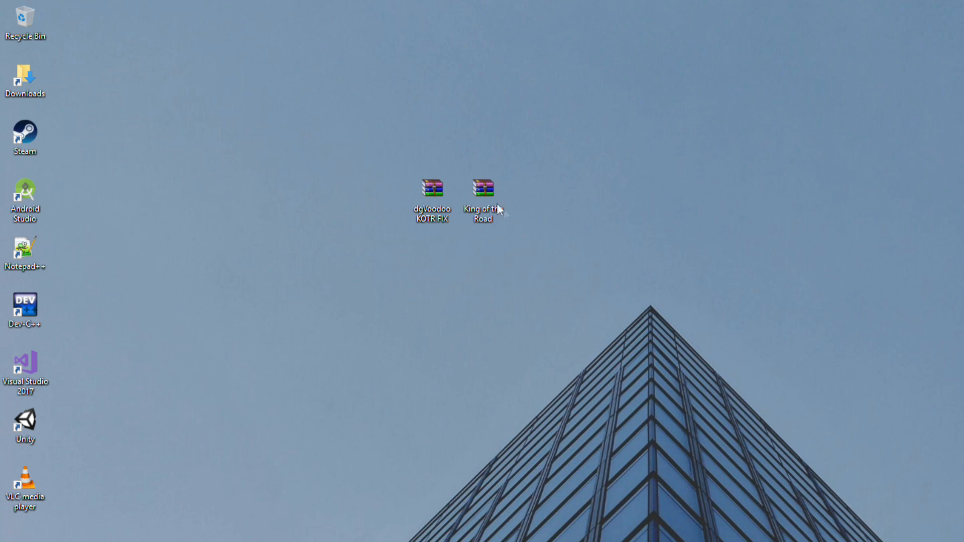
Run the King of the Road setup to completion and exit the installer.
click(481, 189)
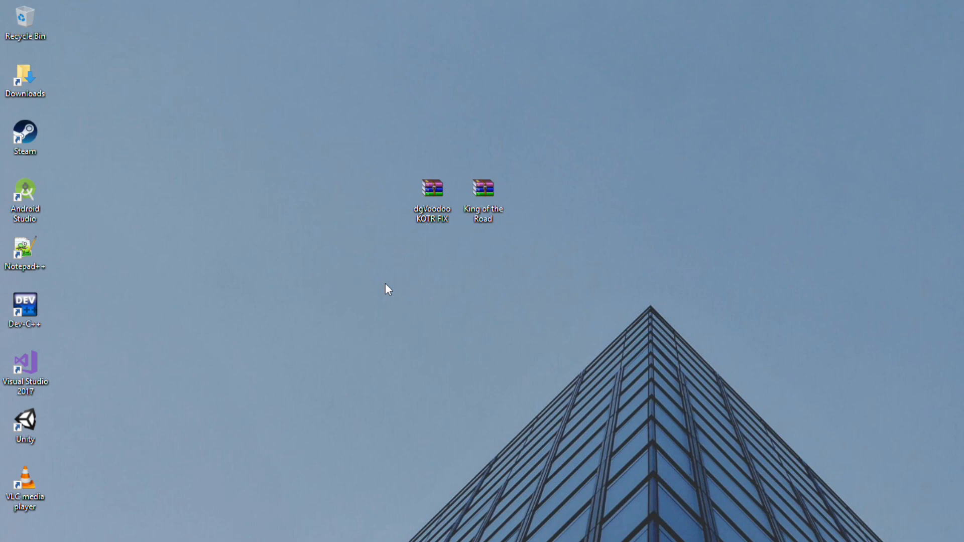
double_click(431, 188)
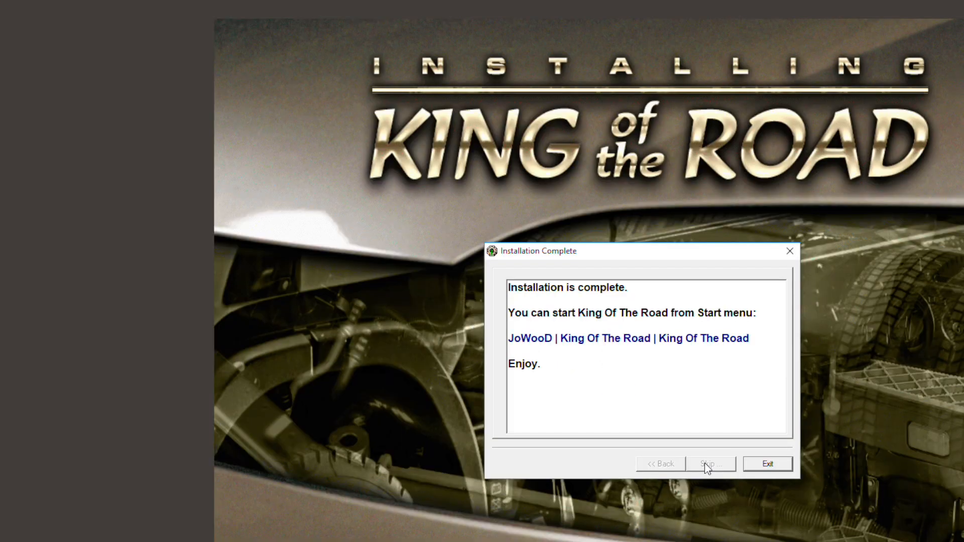
click(768, 463)
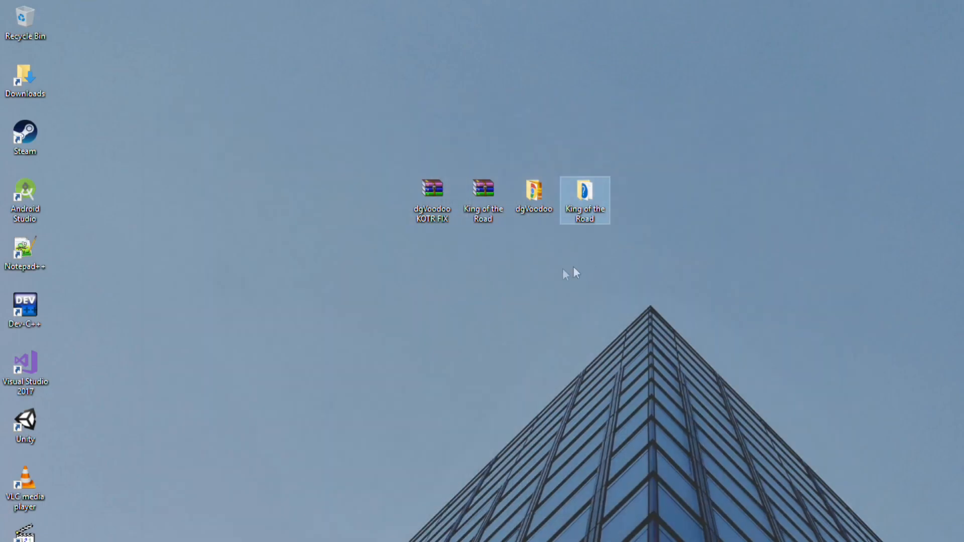
Open the extracted dgVoodoo folder and copy dgVoodooCpl.
double_click(534, 189)
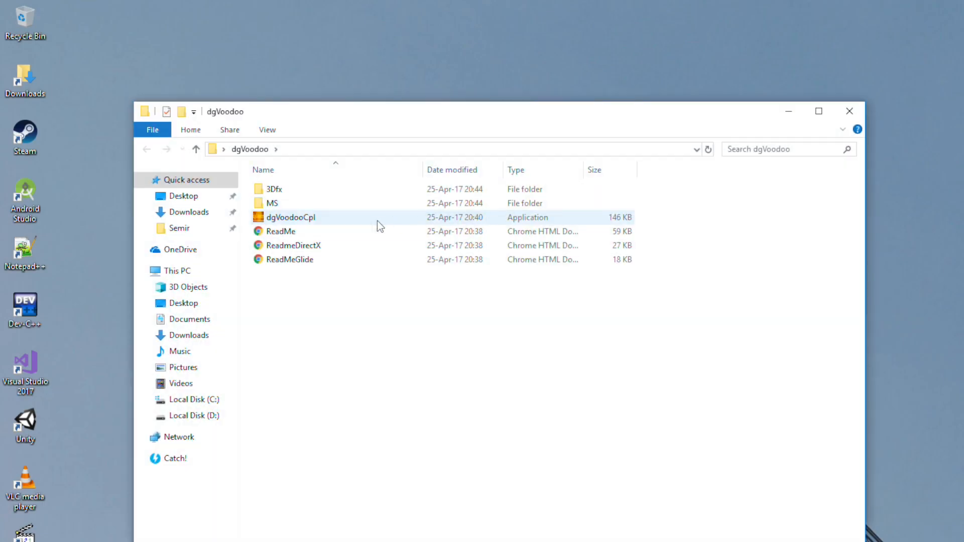
right_click(291, 217)
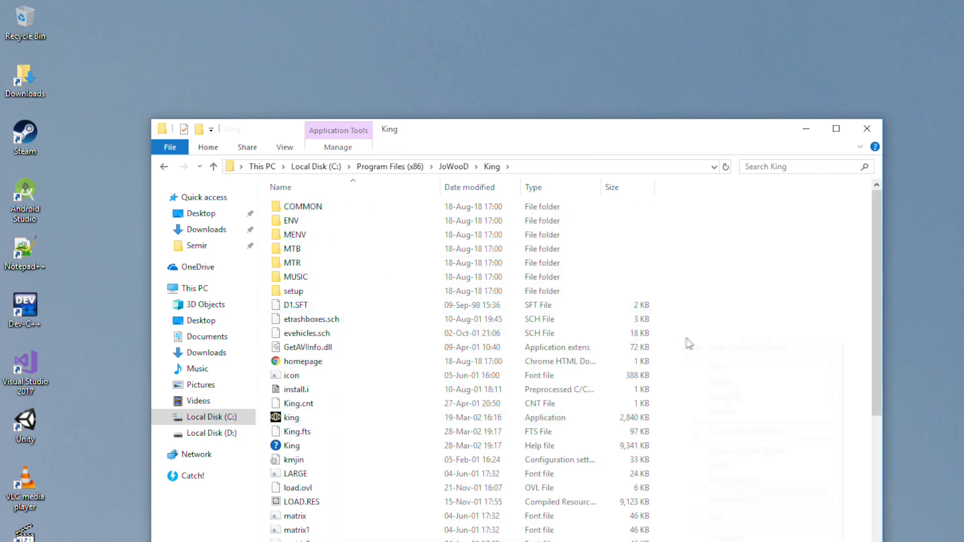
Launch dgVoodooCpl and set the DirectX resolution to 1920x1080, confirming with OK.
double_click(309, 319)
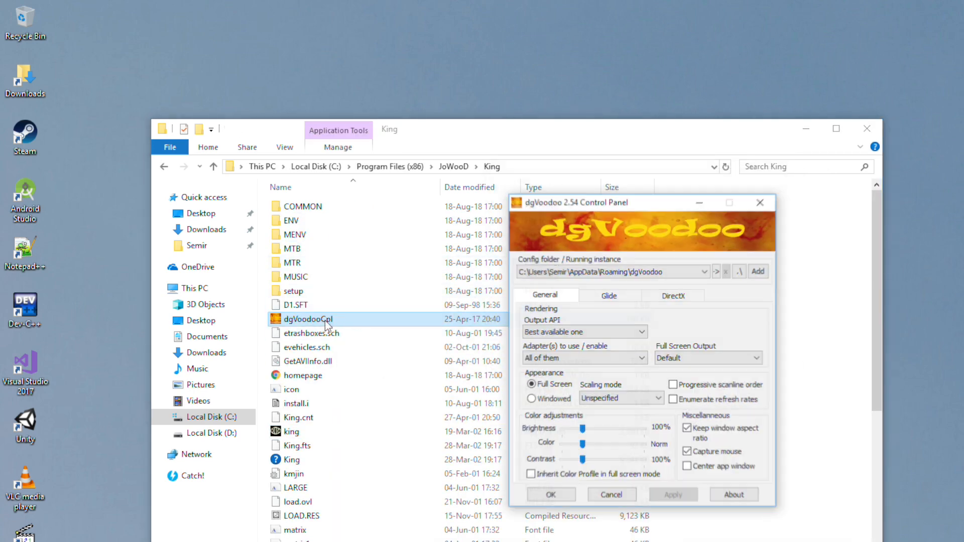
click(673, 295)
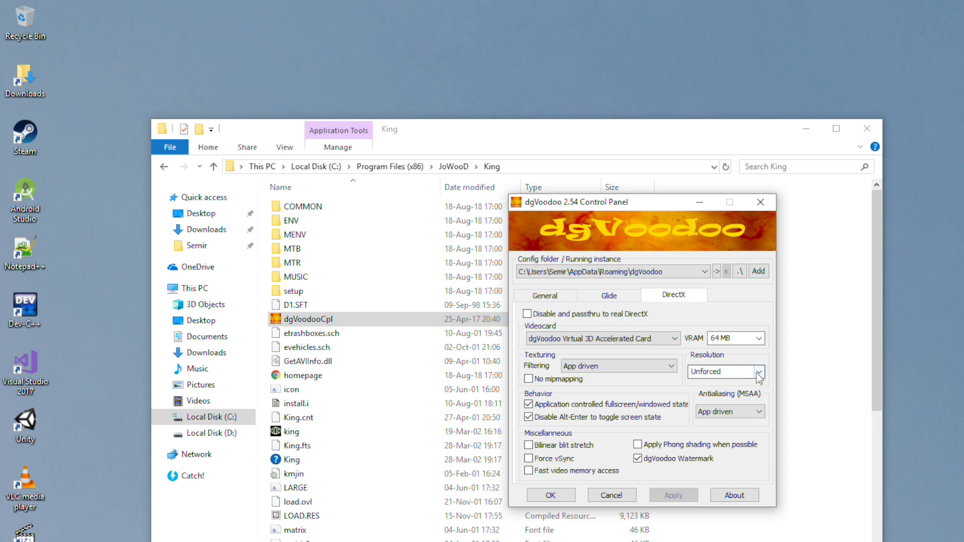
click(759, 372)
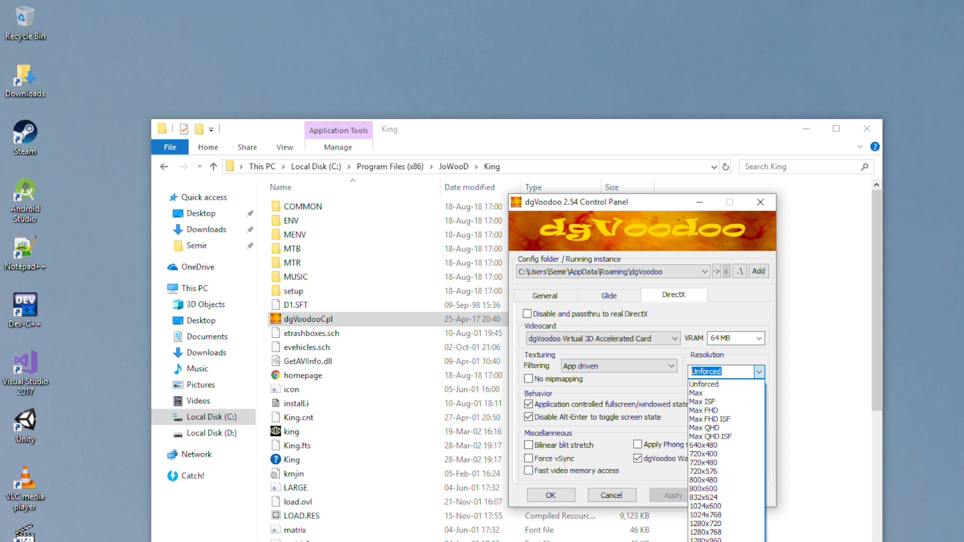
click(725, 372)
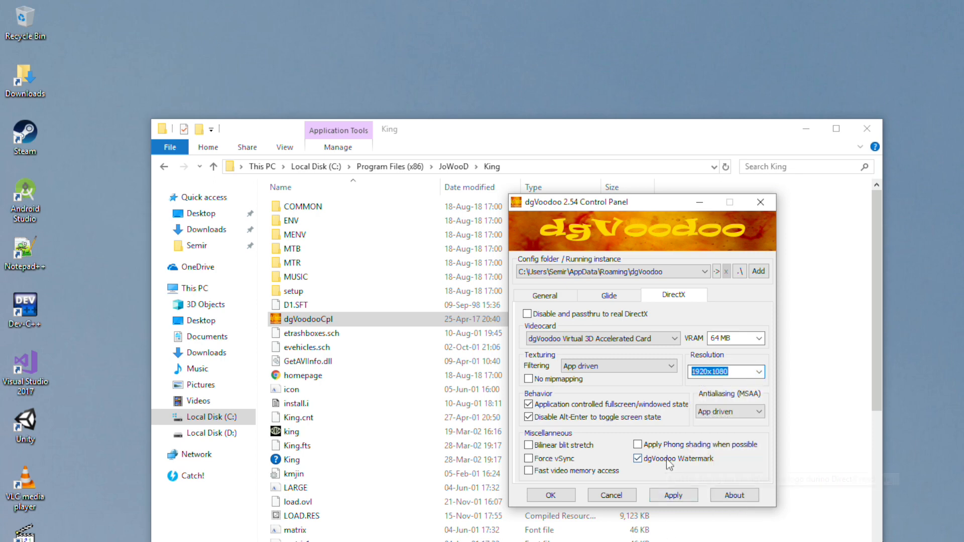
click(637, 458)
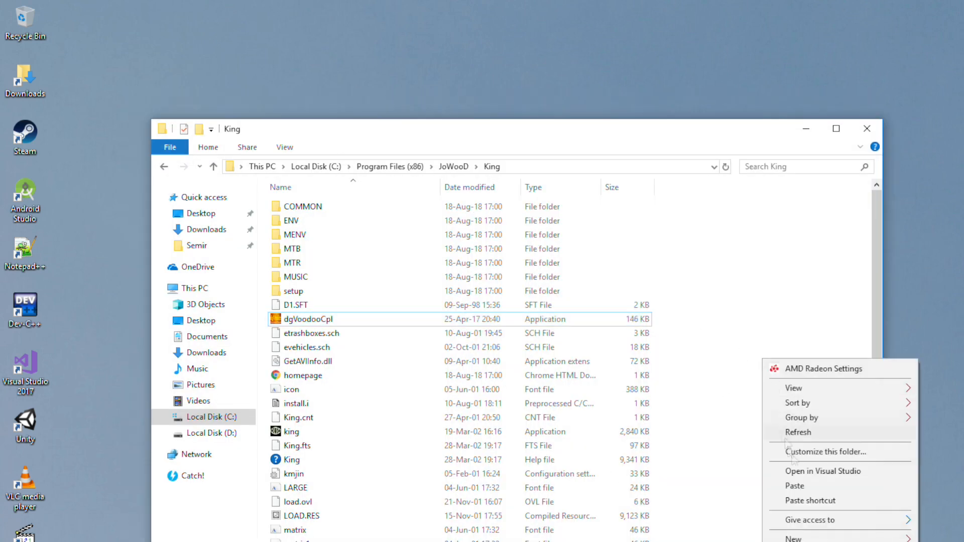
Paste the D3D8, D3DImm and DDraw DLLs, put a king.exe shortcut on the desktop, and close Explorer.
click(798, 432)
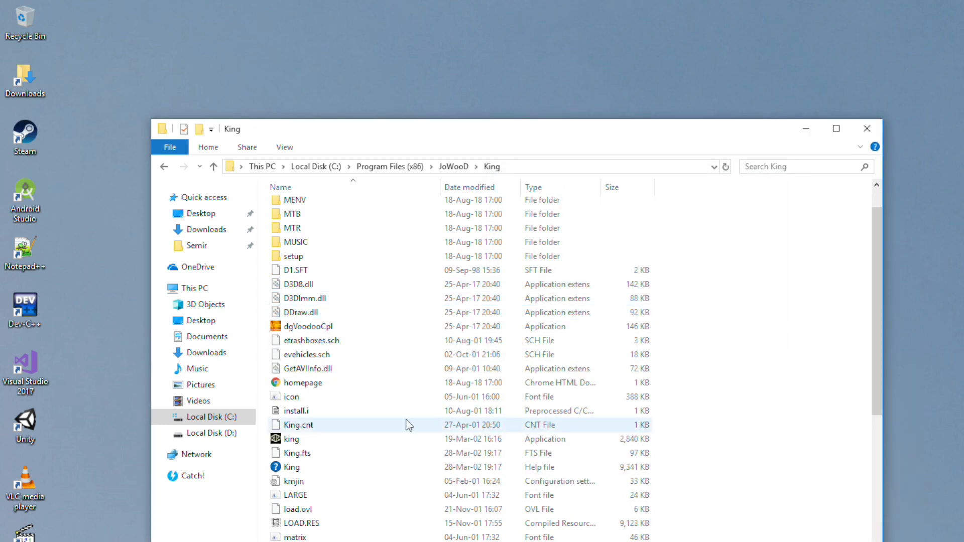
right_click(290, 438)
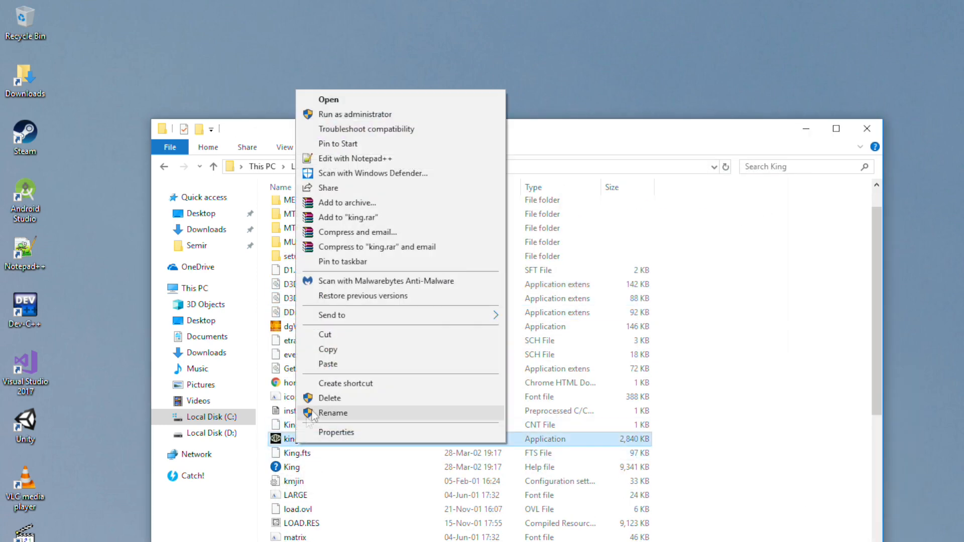
click(345, 383)
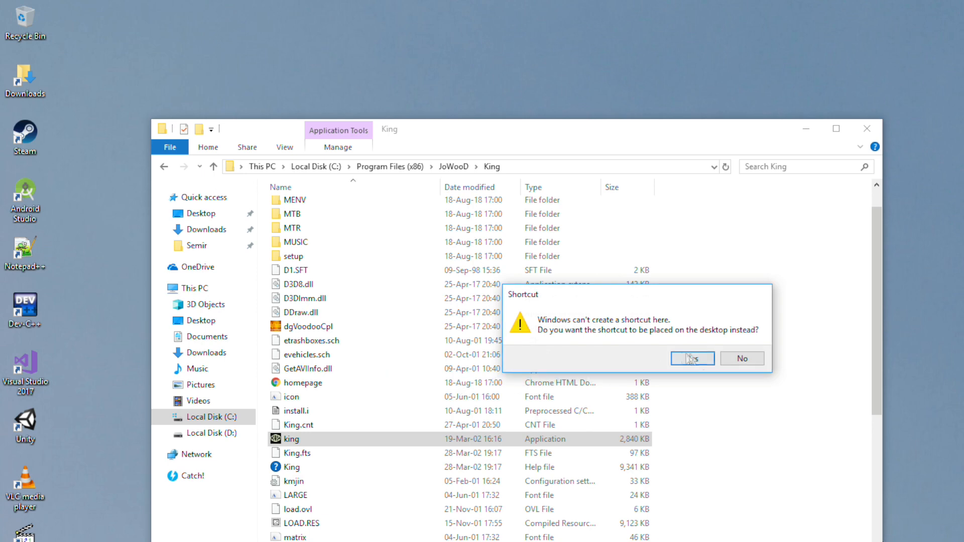
click(693, 358)
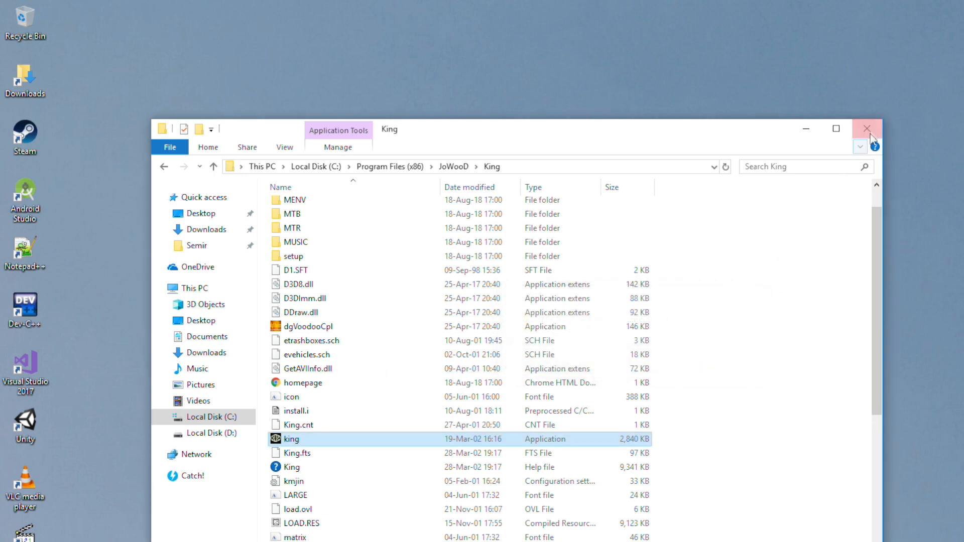
click(866, 127)
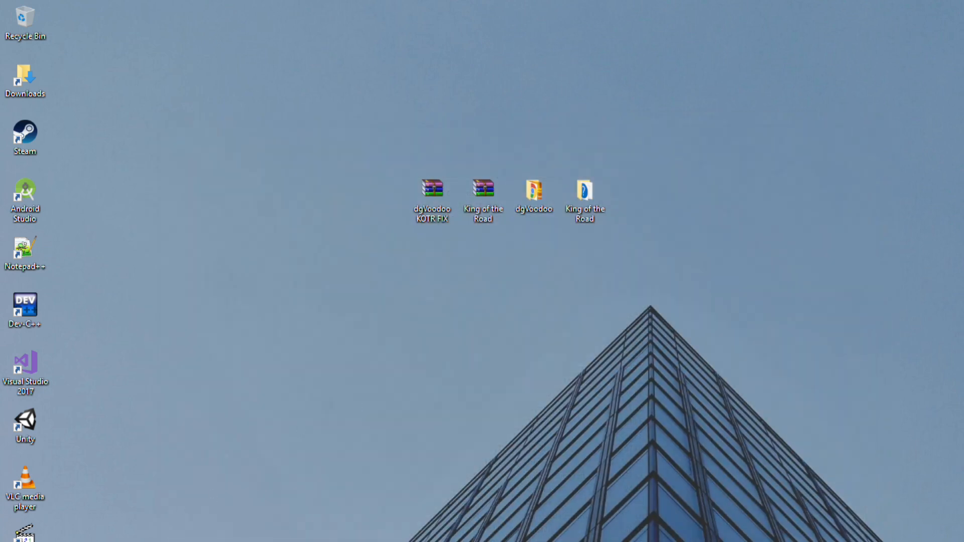